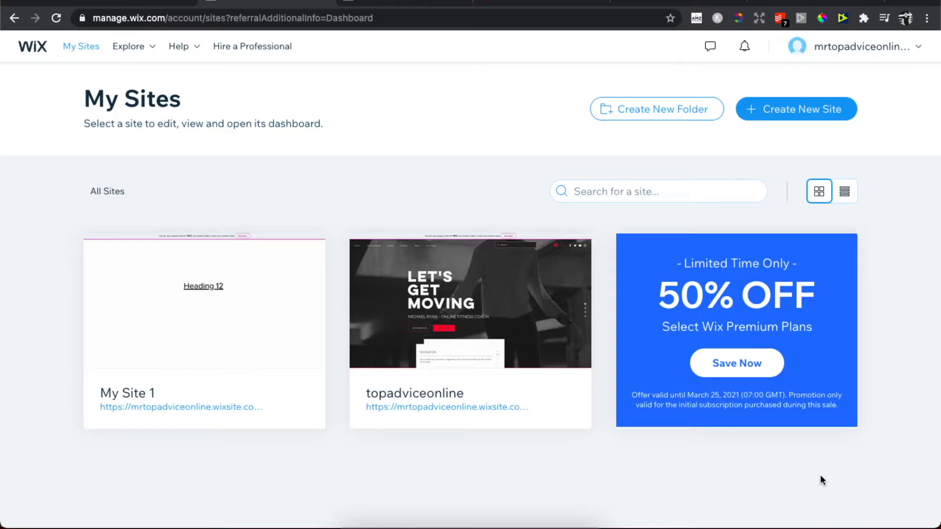
pyautogui.moveTo(316, 335)
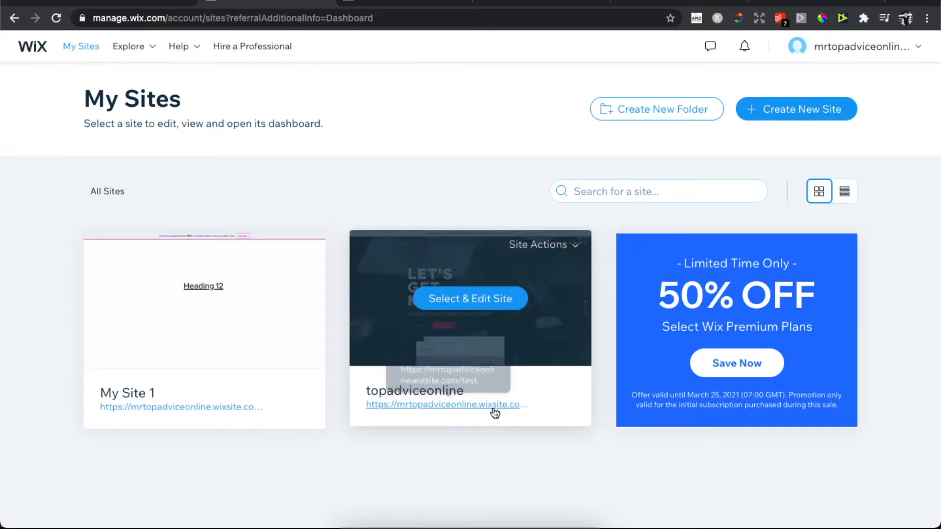
pyautogui.moveTo(504, 263)
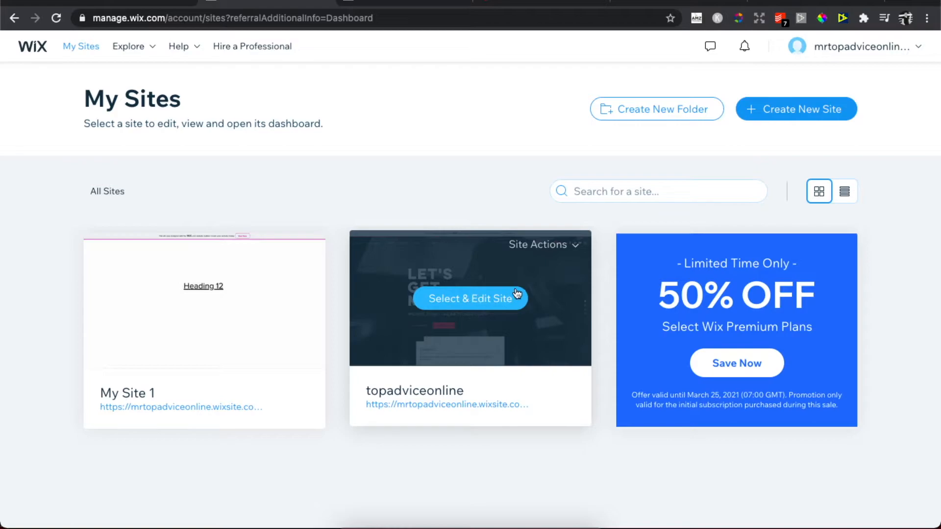
pyautogui.moveTo(552, 252)
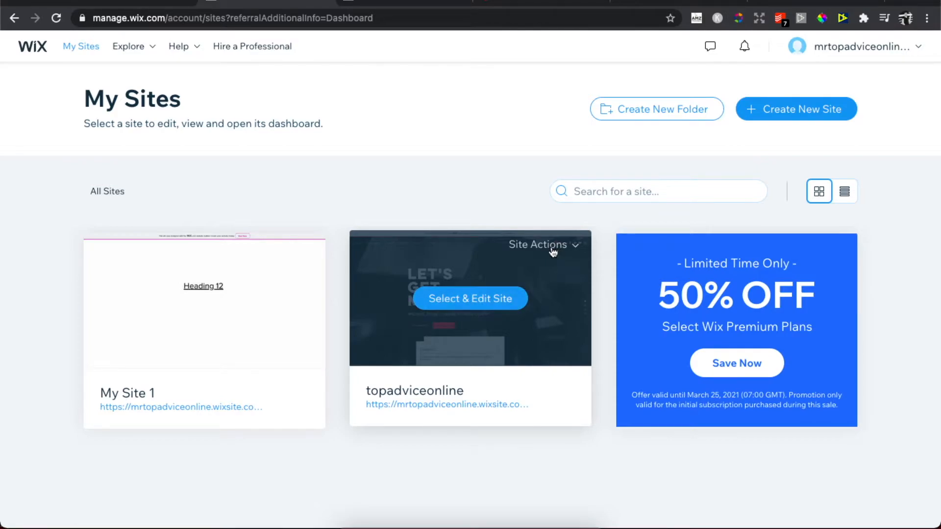
pyautogui.moveTo(571, 248)
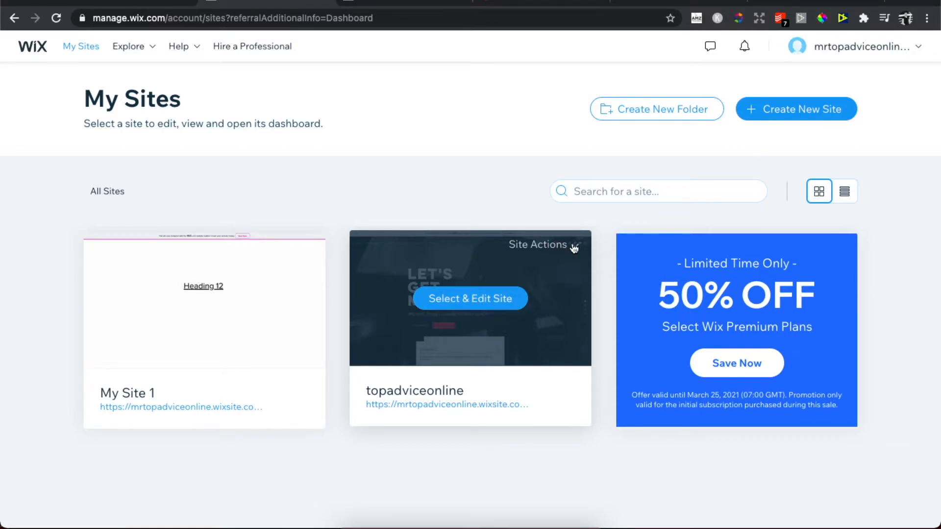
# - Show the Site Actions menu for the topadviceonline site card
pyautogui.click(572, 247)
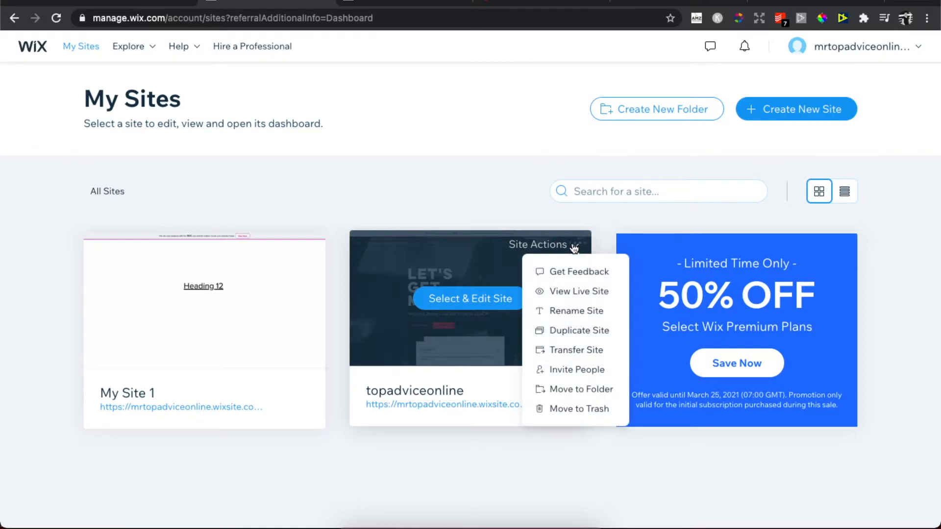
pyautogui.moveTo(560, 306)
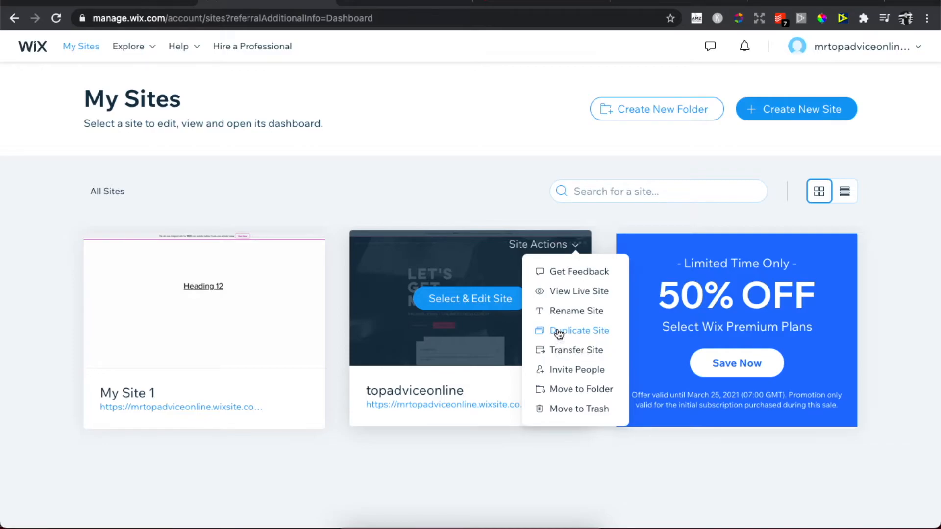
# - Choose Duplicate Site, proposing the copy name 'topadviceonline 2'
pyautogui.click(579, 331)
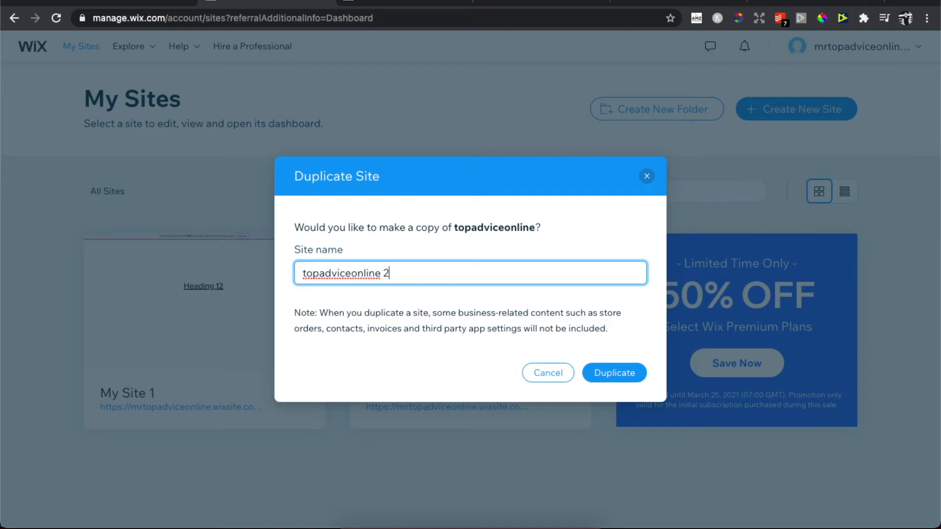
# - Confirm the duplicate so 'topadviceonline 2' appears unpublished beside the original
pyautogui.click(614, 372)
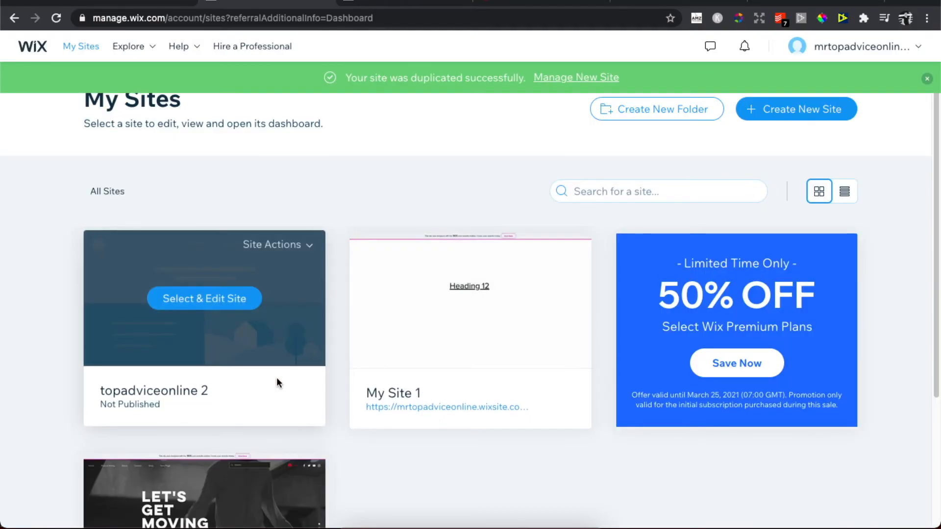
pyautogui.scroll(-3)
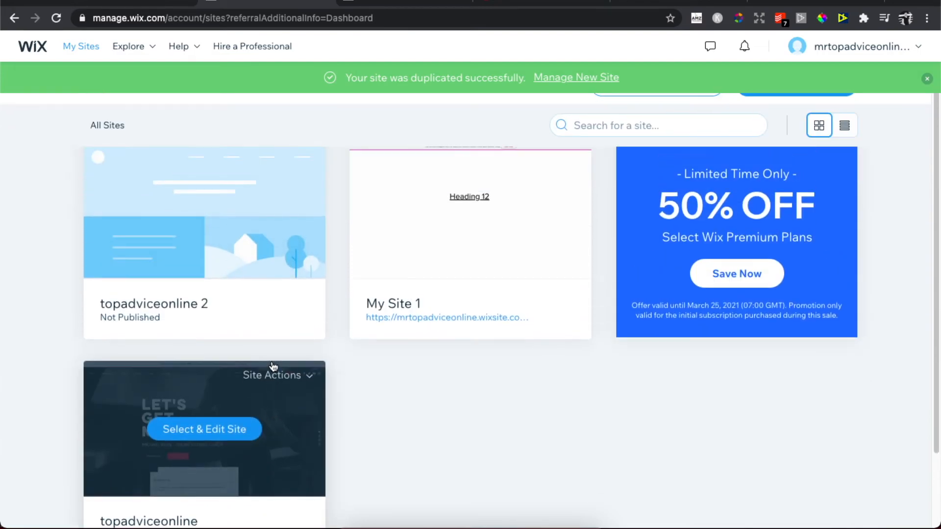